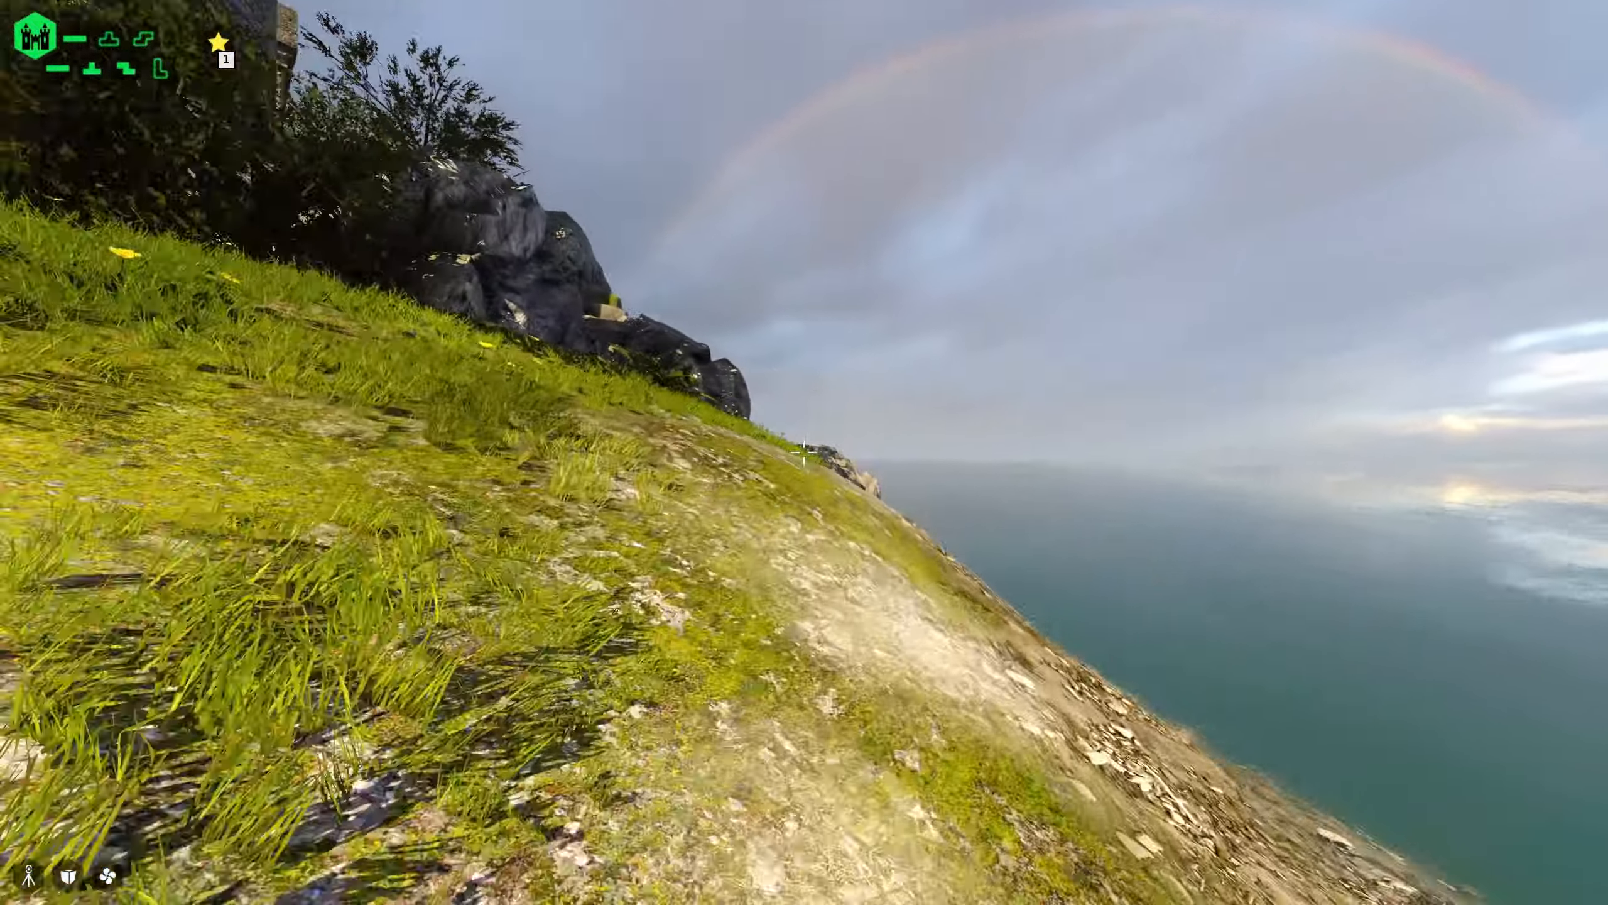
{"action": "mouse_move", "coordinate": [804, 452]}
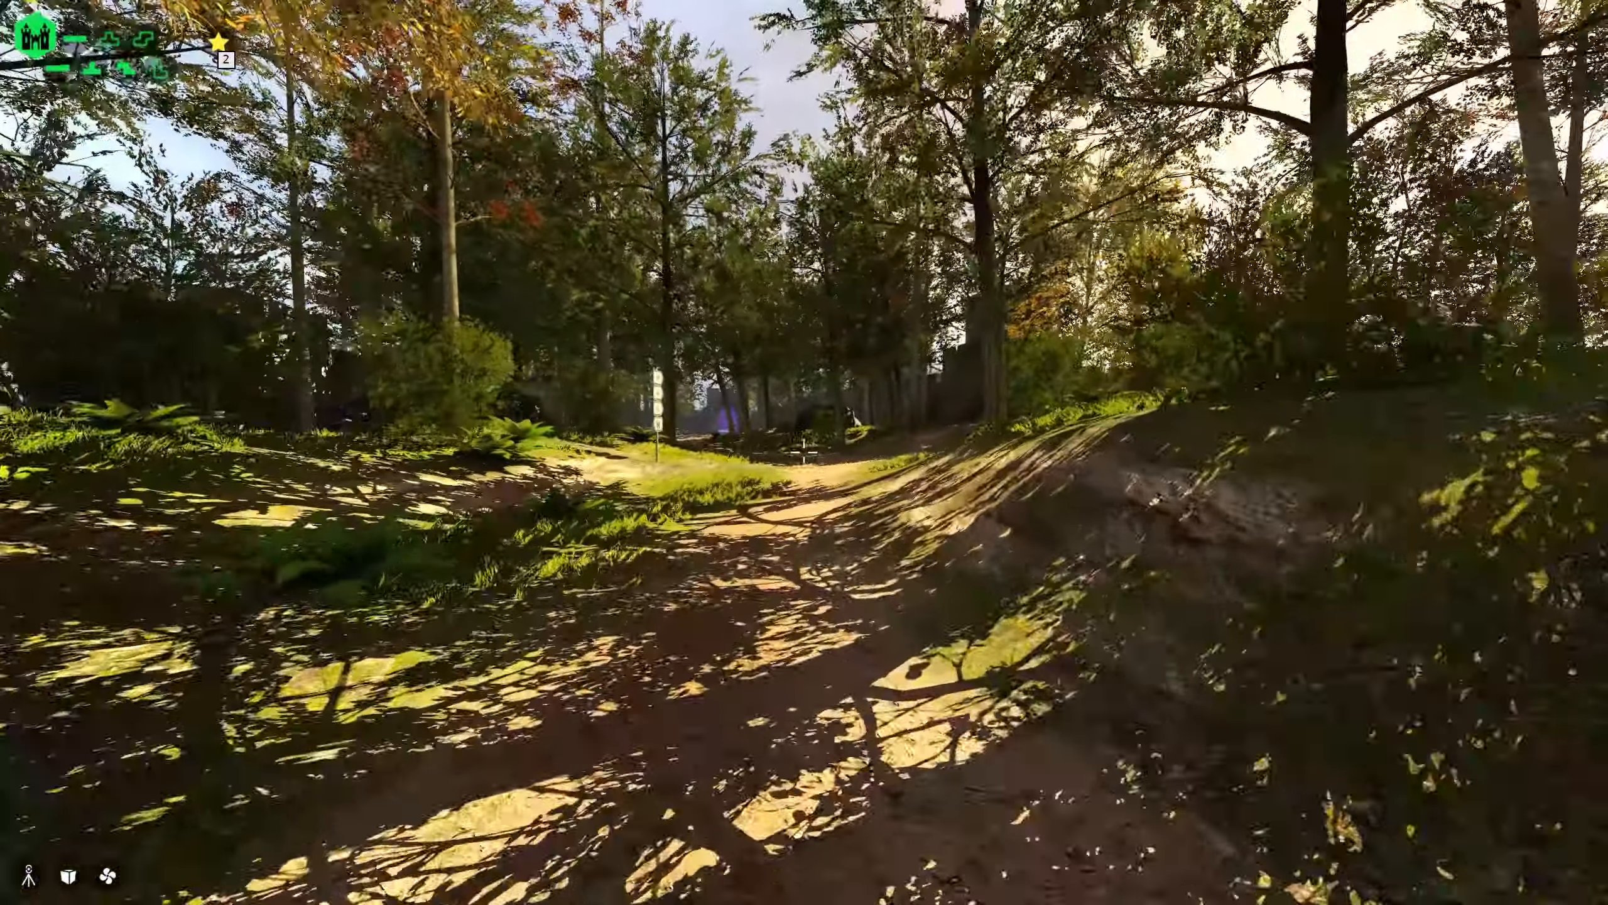
{"action": "mouse_move", "coordinate": [804, 453]}
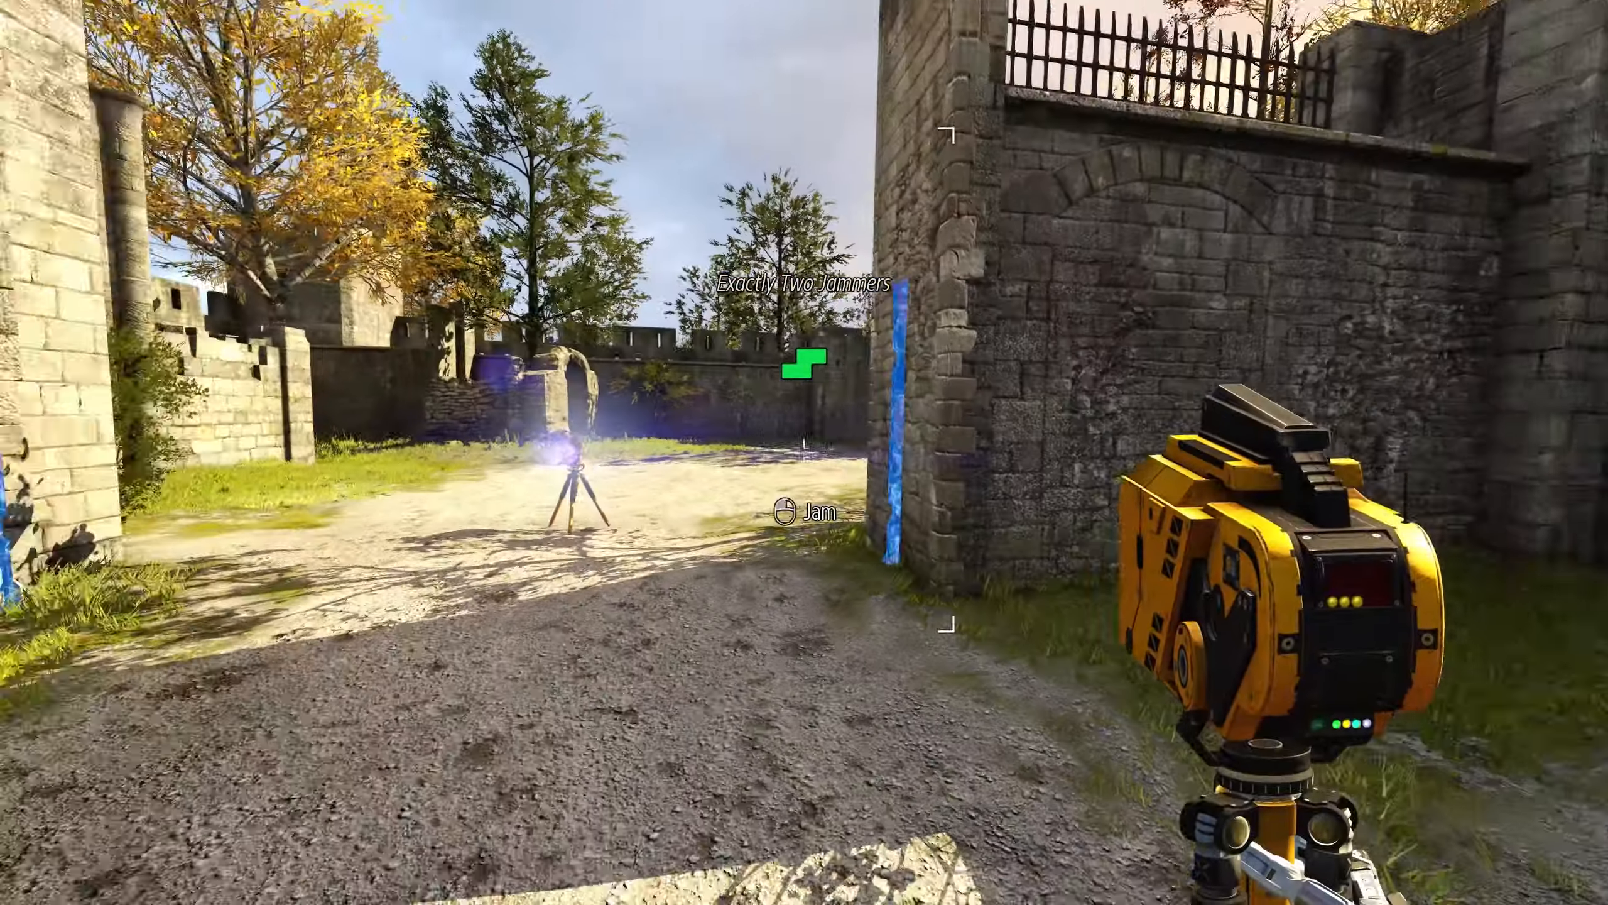
{"action": "mouse_move", "coordinate": [804, 453]}
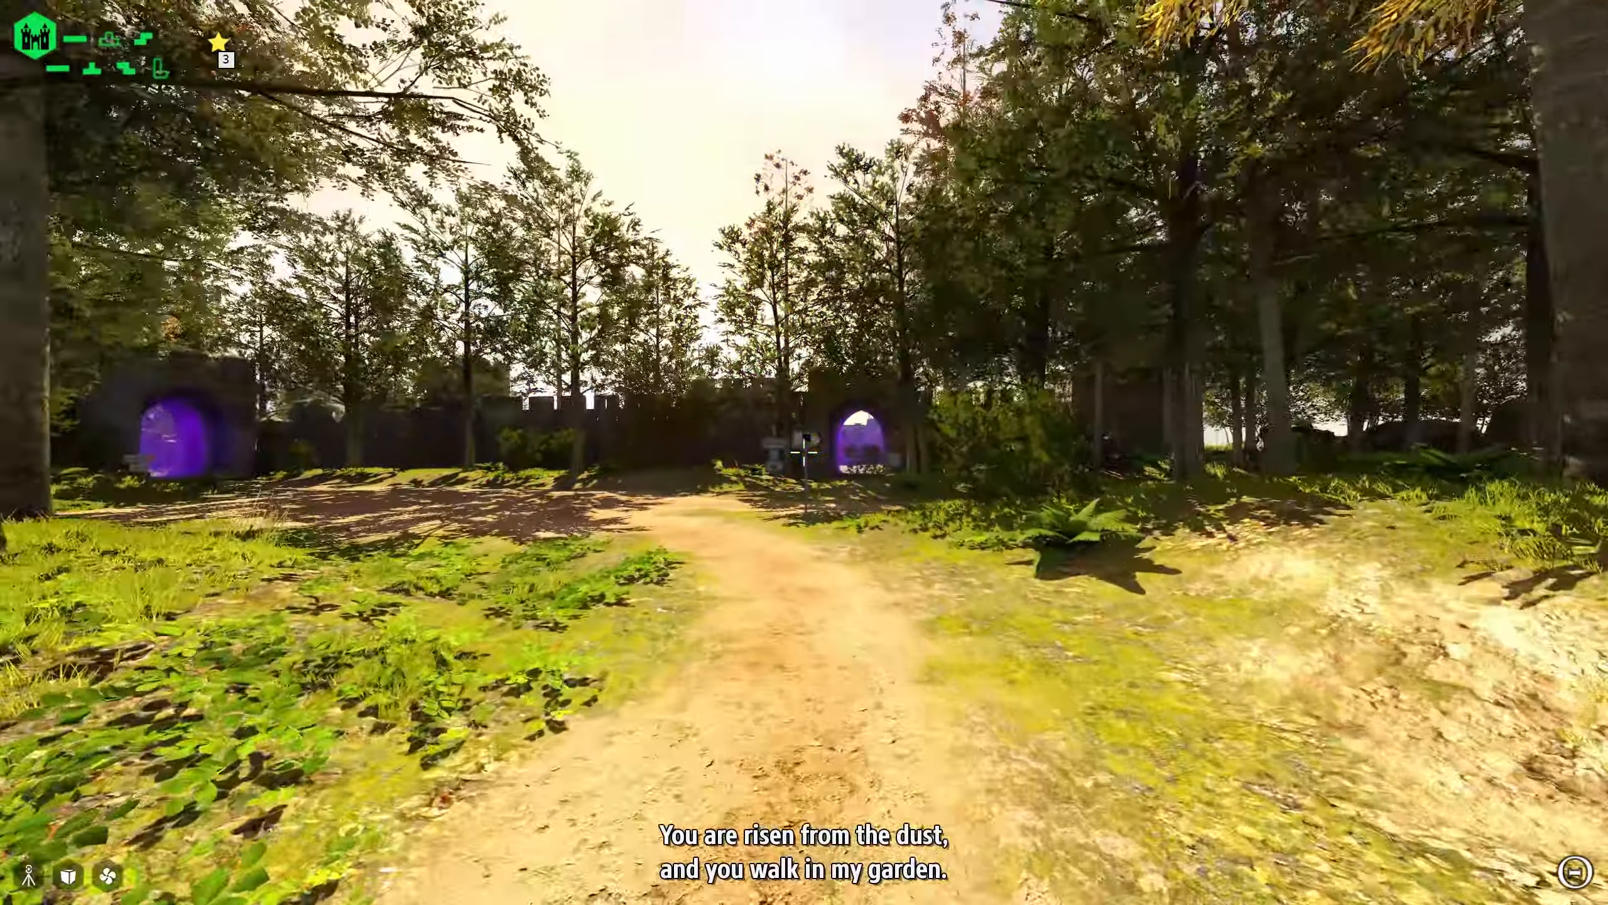
Step: Walk past the purple portals and jump onto the stone pillar into the ruins
{"action": "key", "text": "w"}
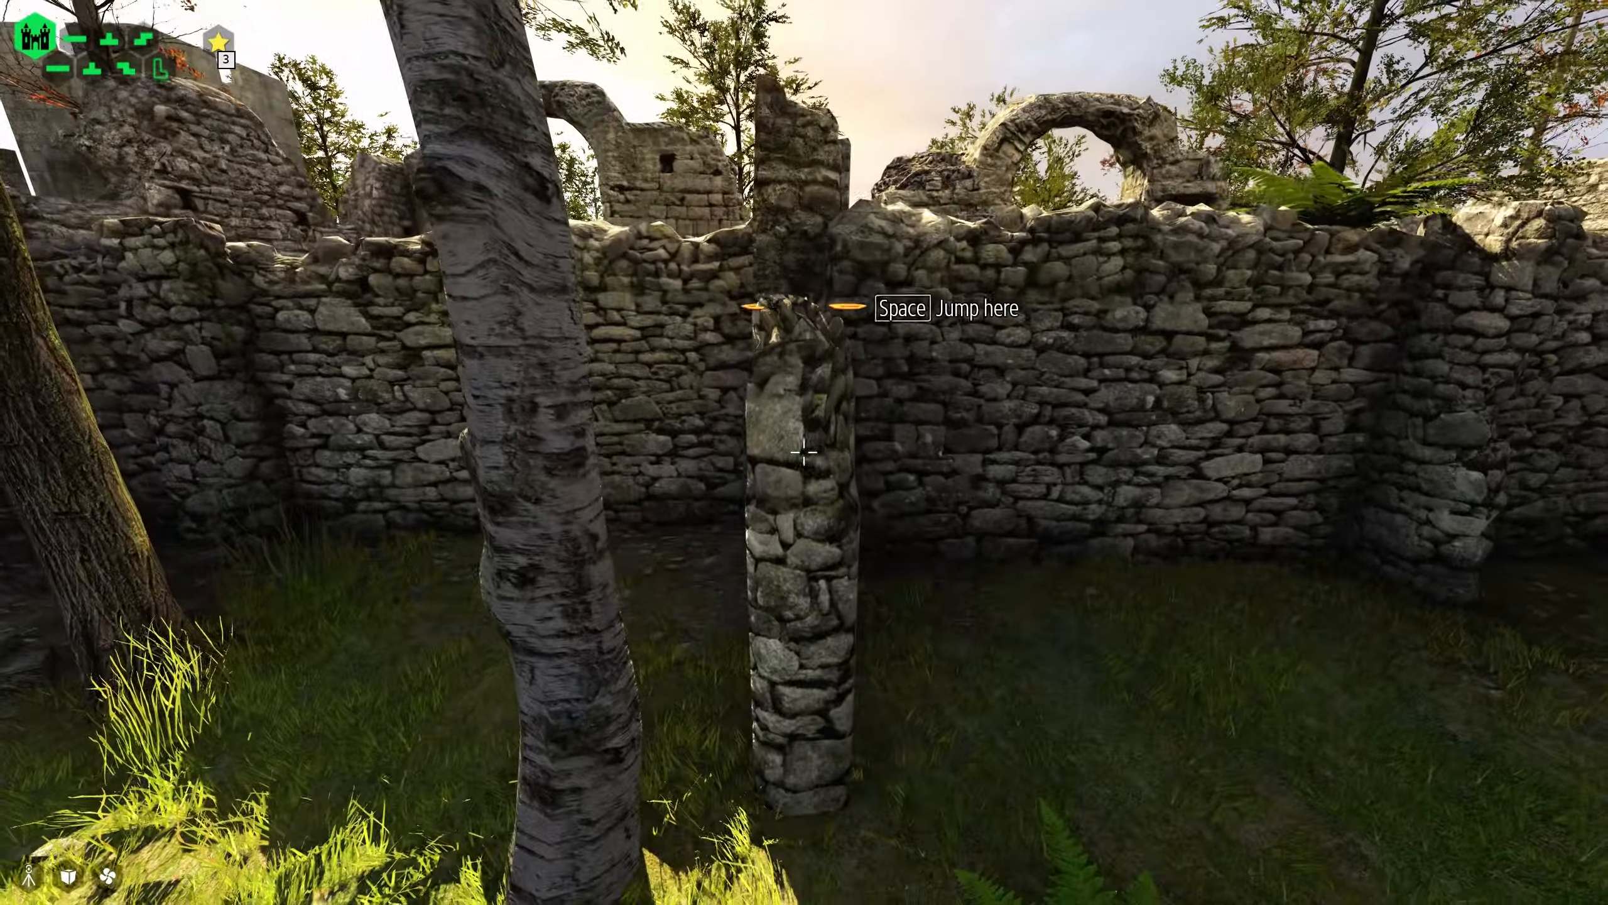
{"action": "key", "text": "space"}
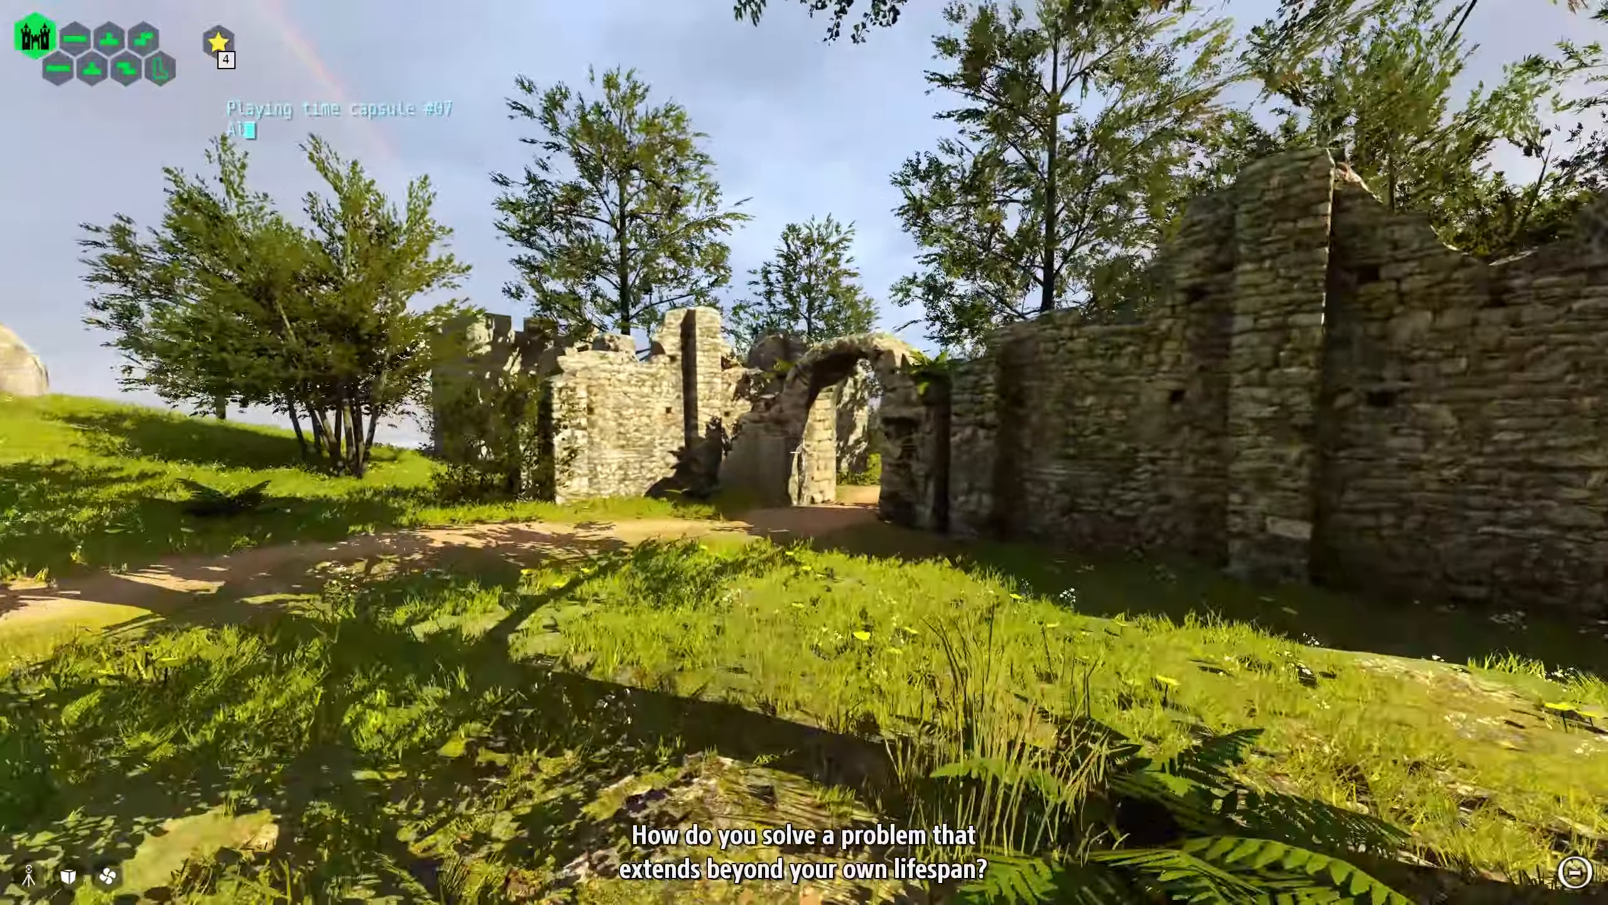
{"action": "mouse_move", "coordinate": [804, 452]}
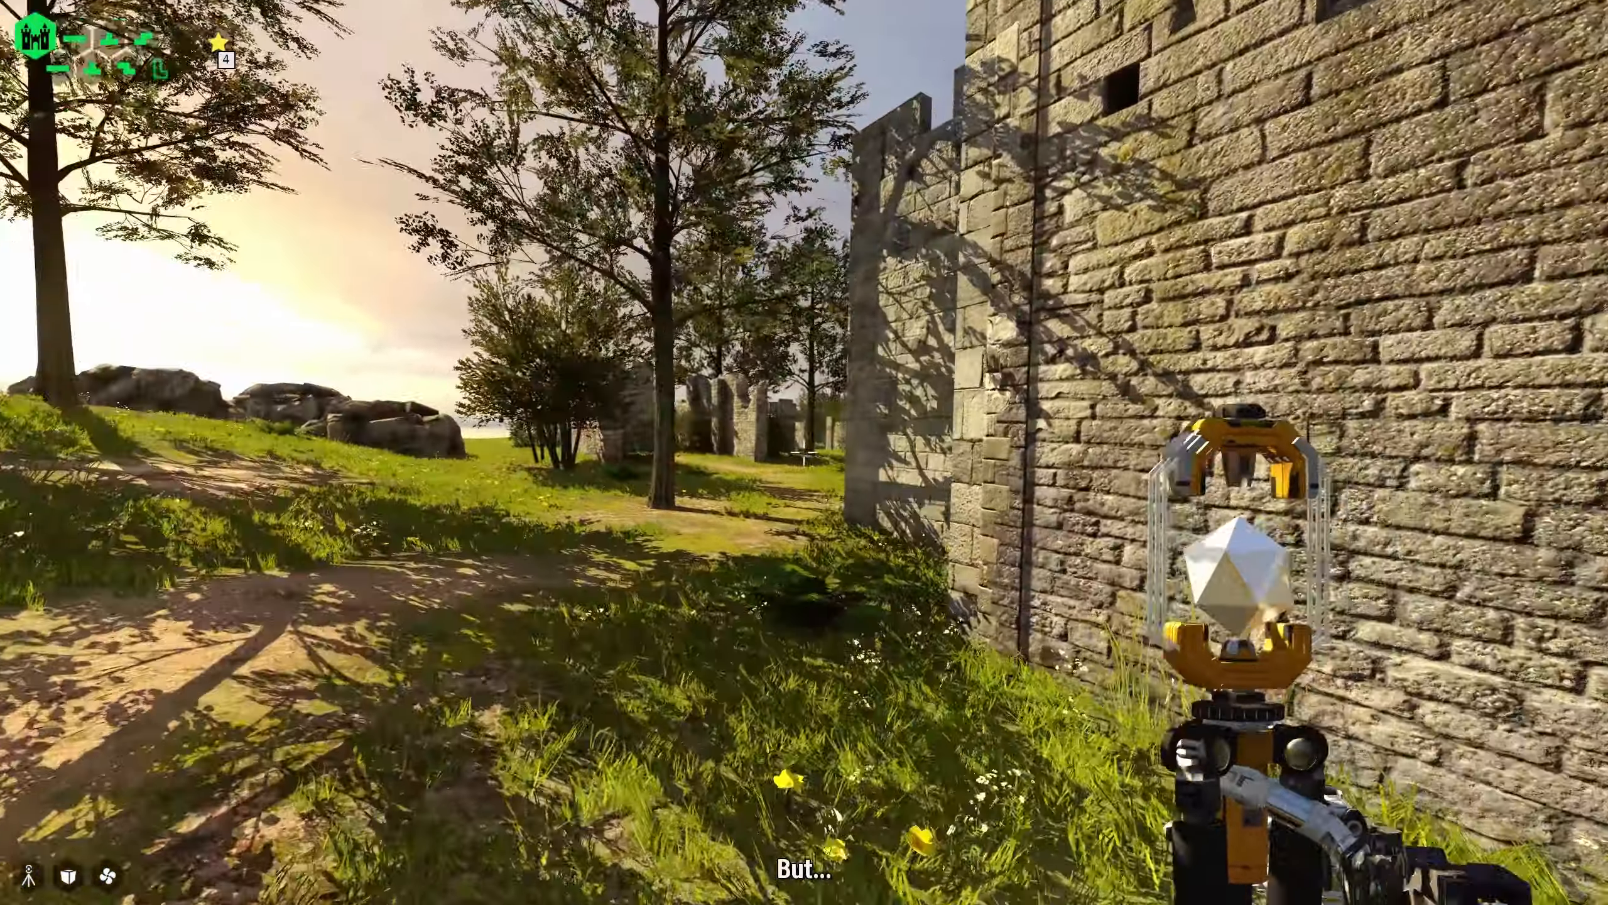
{"action": "mouse_move", "coordinate": [804, 452]}
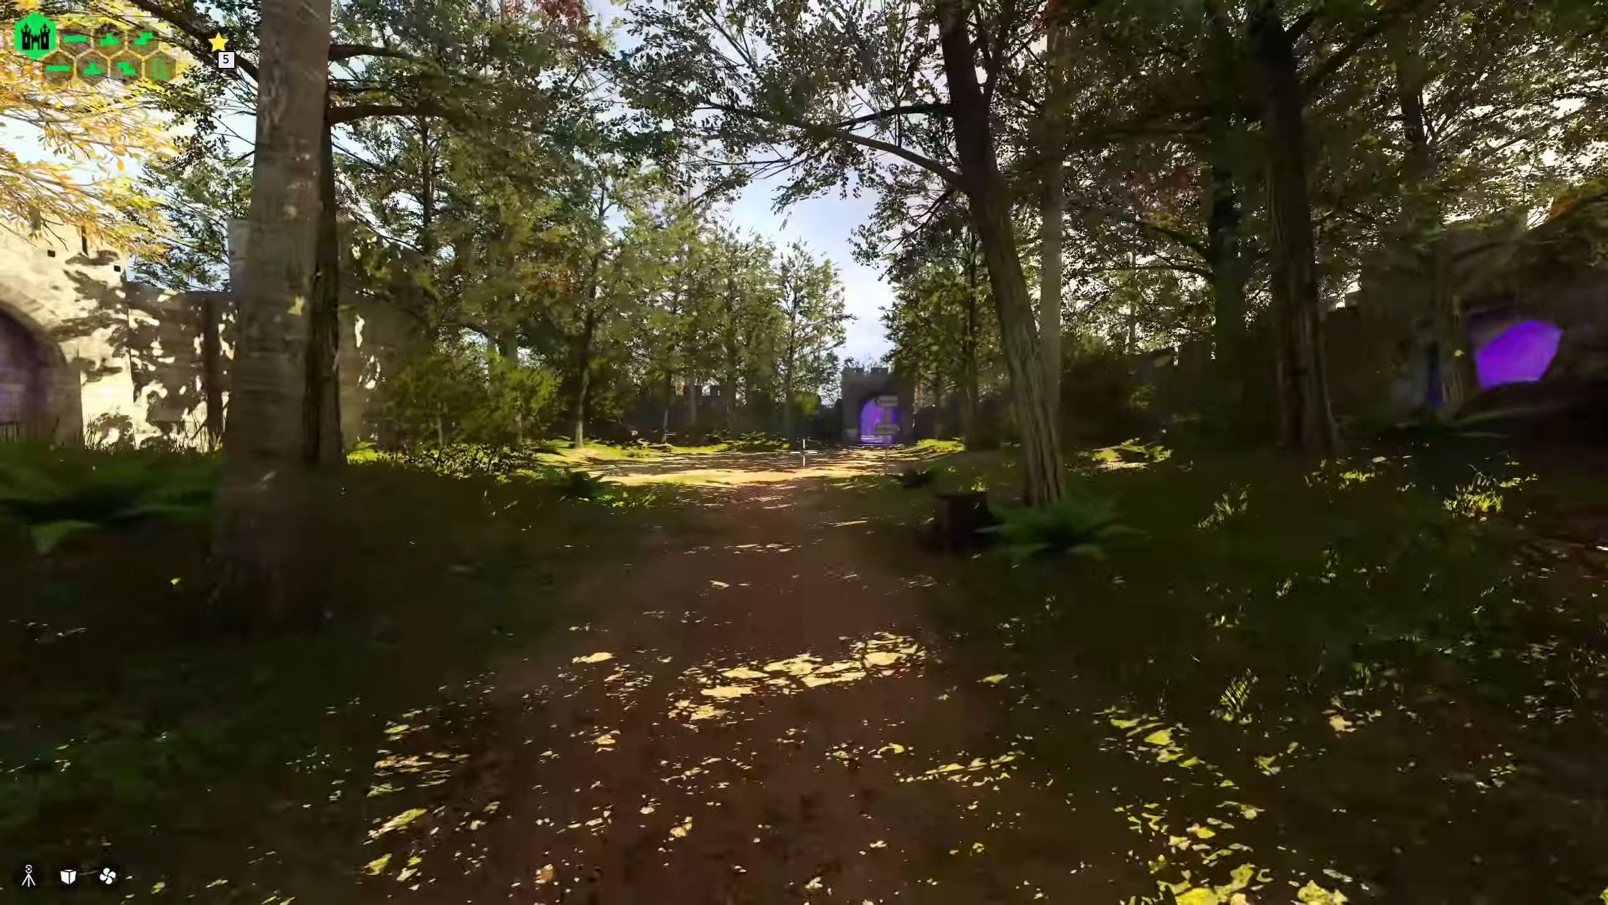
Step: Carry the jammer down the forest path into the pond courtyard
{"action": "key", "text": "w"}
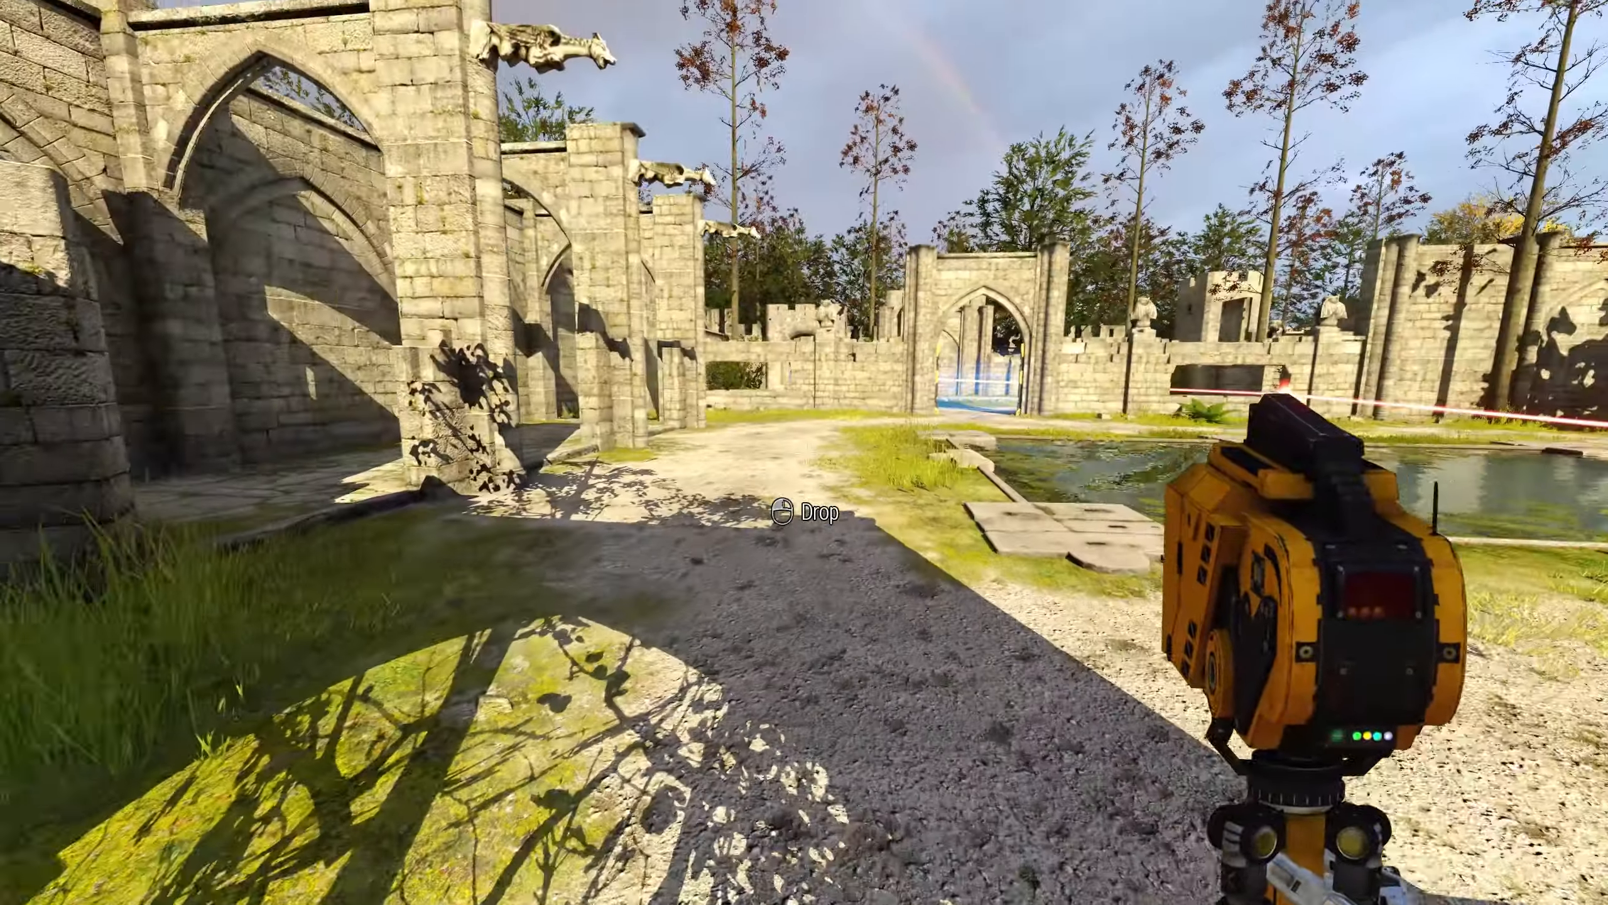
{"action": "mouse_move", "coordinate": [804, 453]}
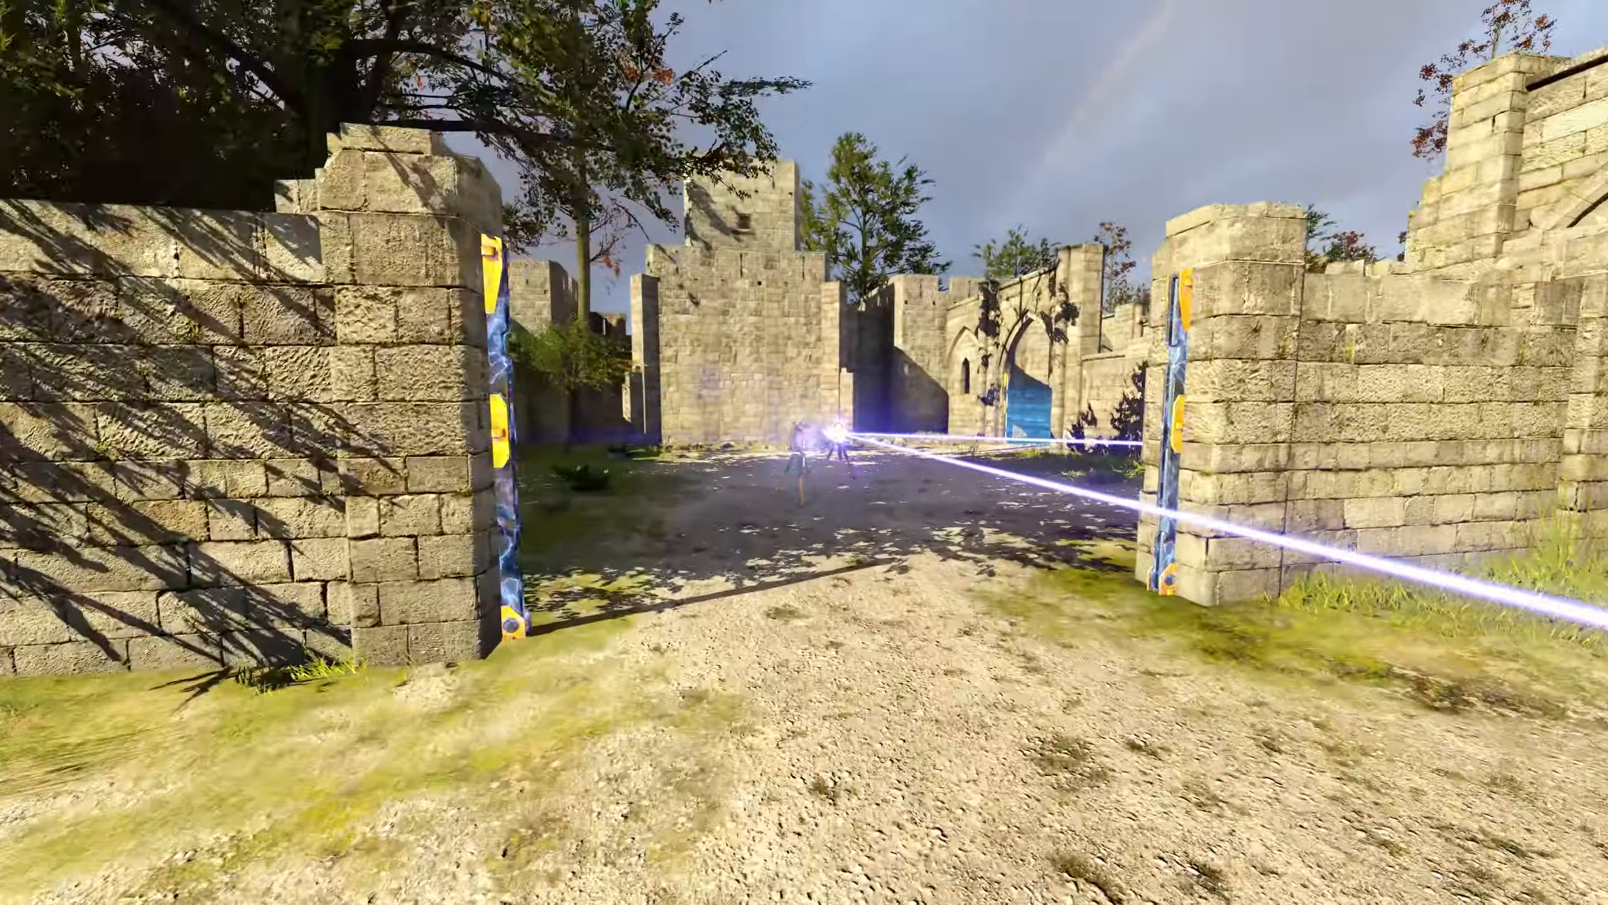
{"action": "mouse_move", "coordinate": [804, 452]}
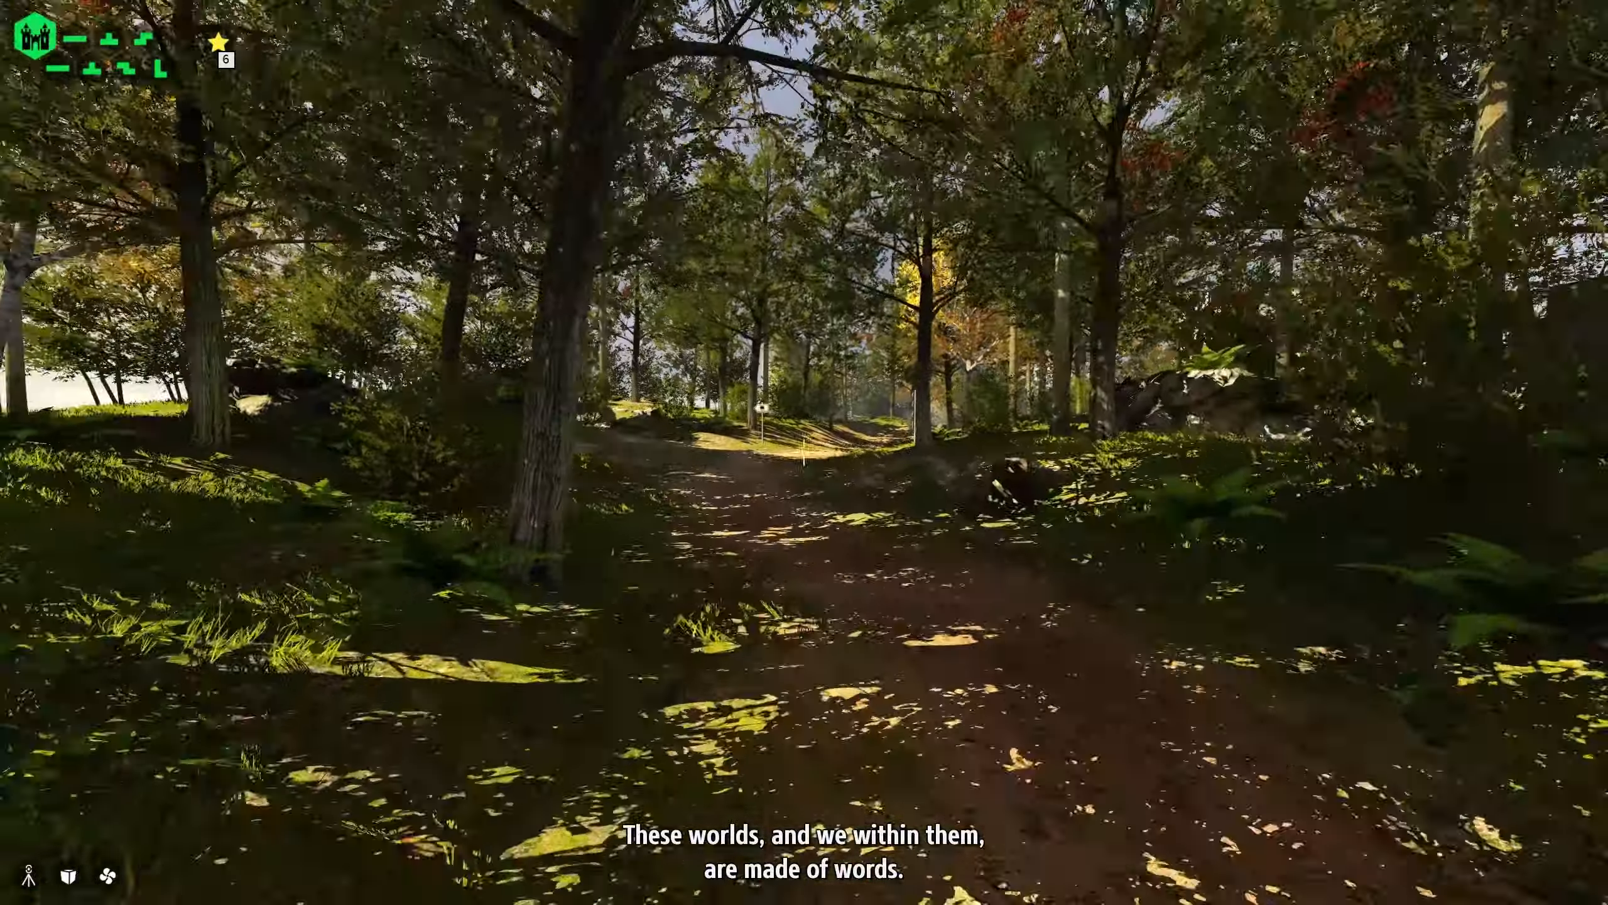
Step: Cross the bridge to the castle gate and place a green piece on its sigil board
{"action": "key", "text": "w"}
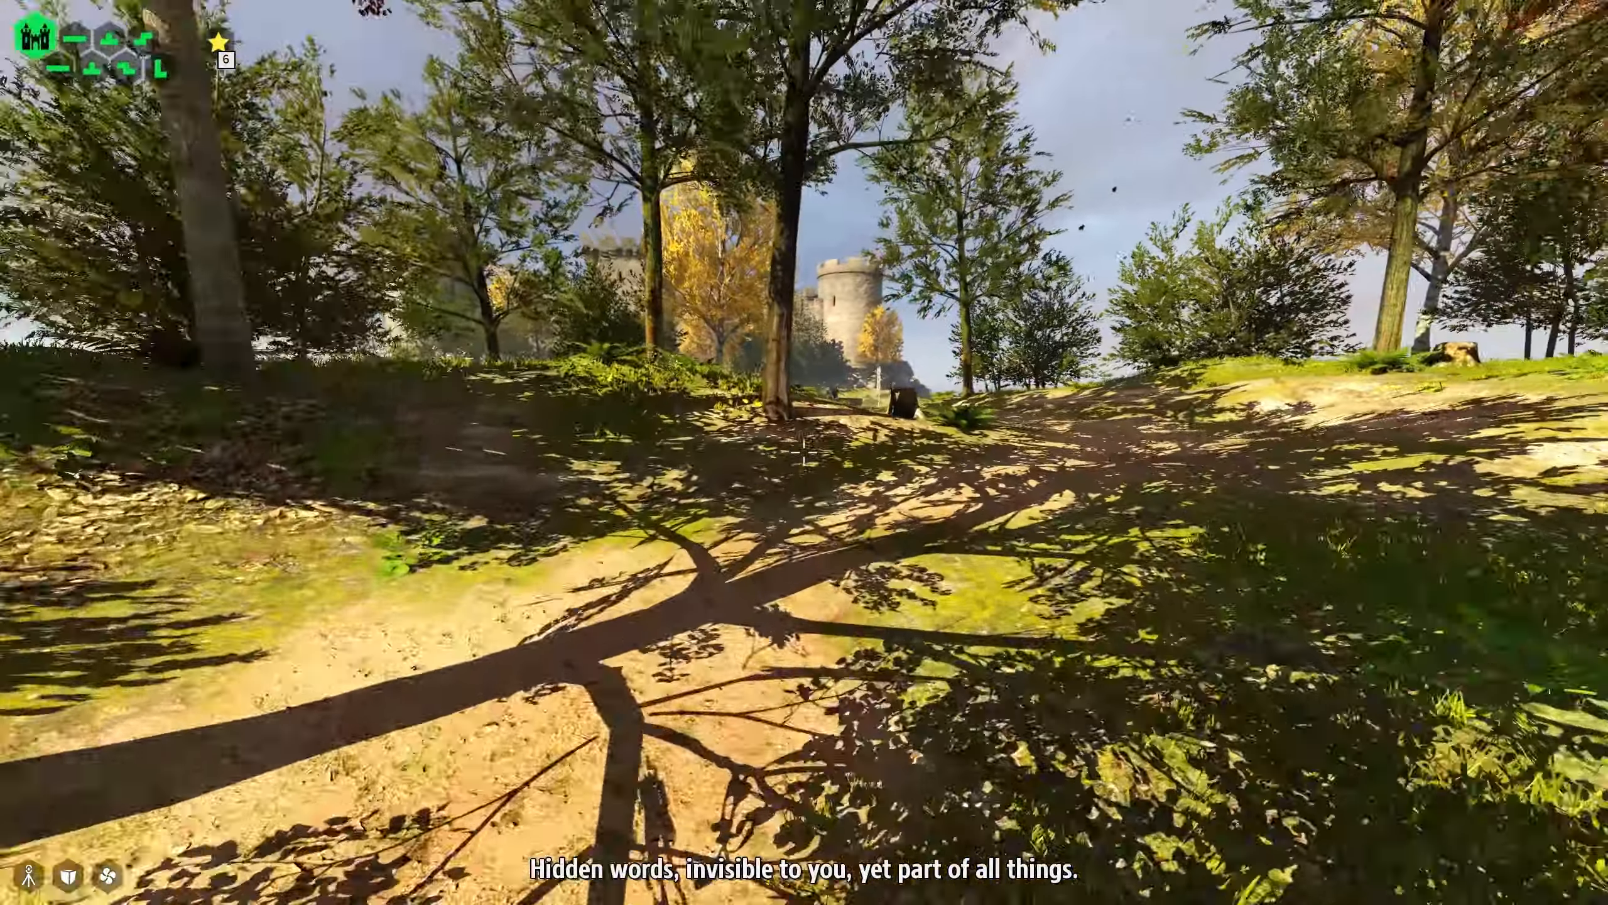
{"action": "key", "text": "w"}
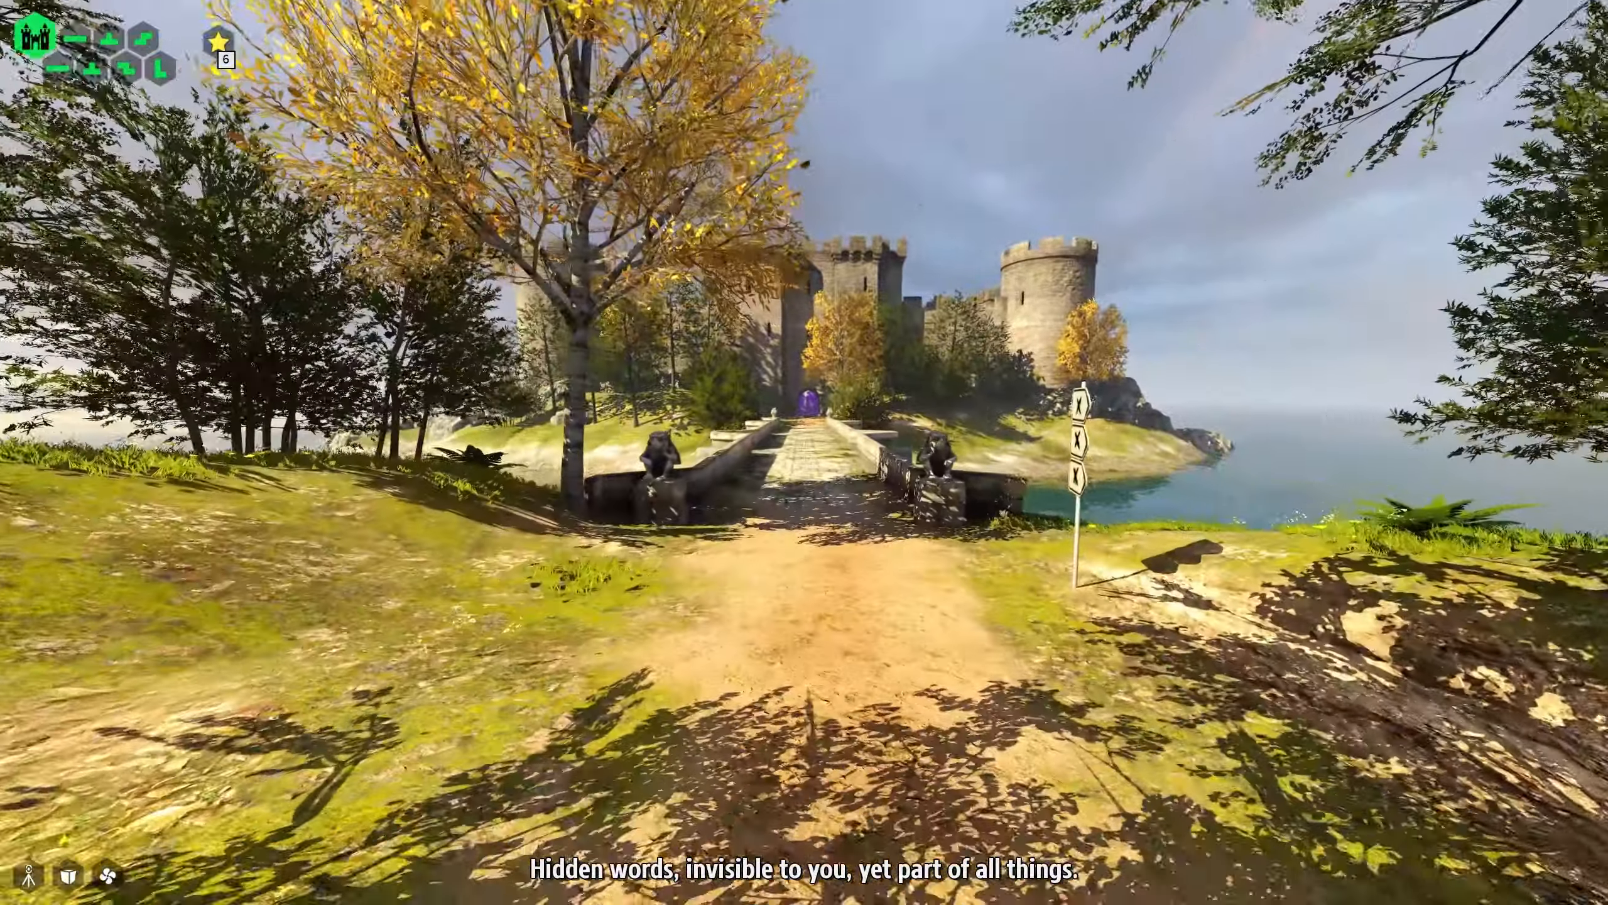
{"action": "key", "text": "w"}
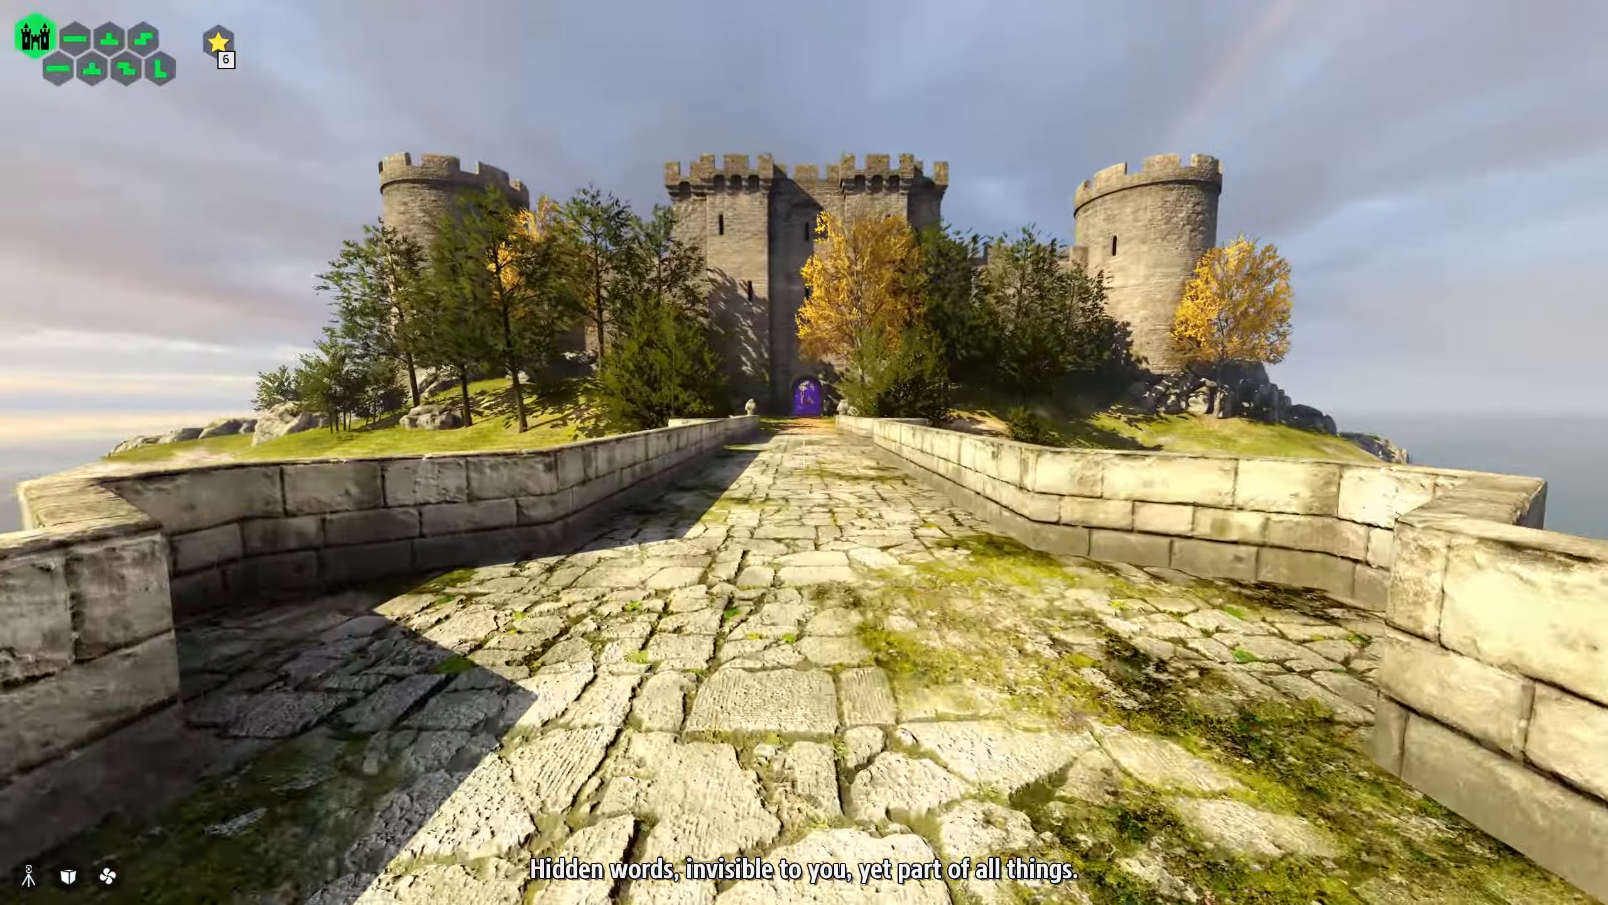
{"action": "key", "text": "w"}
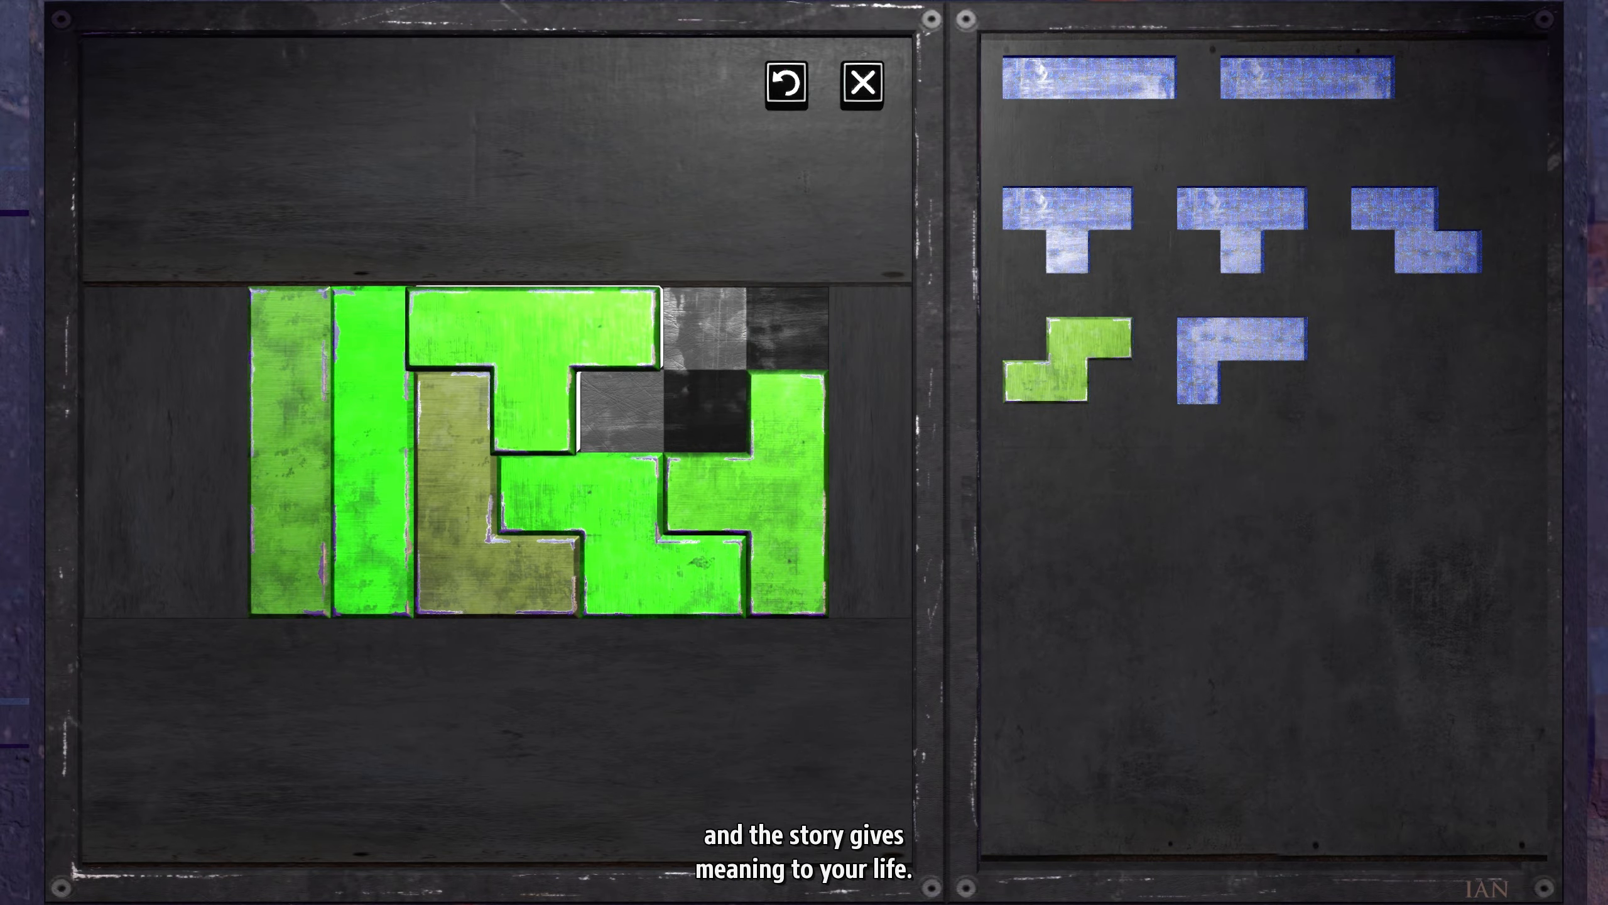
{"action": "left_click", "coordinate": [863, 84]}
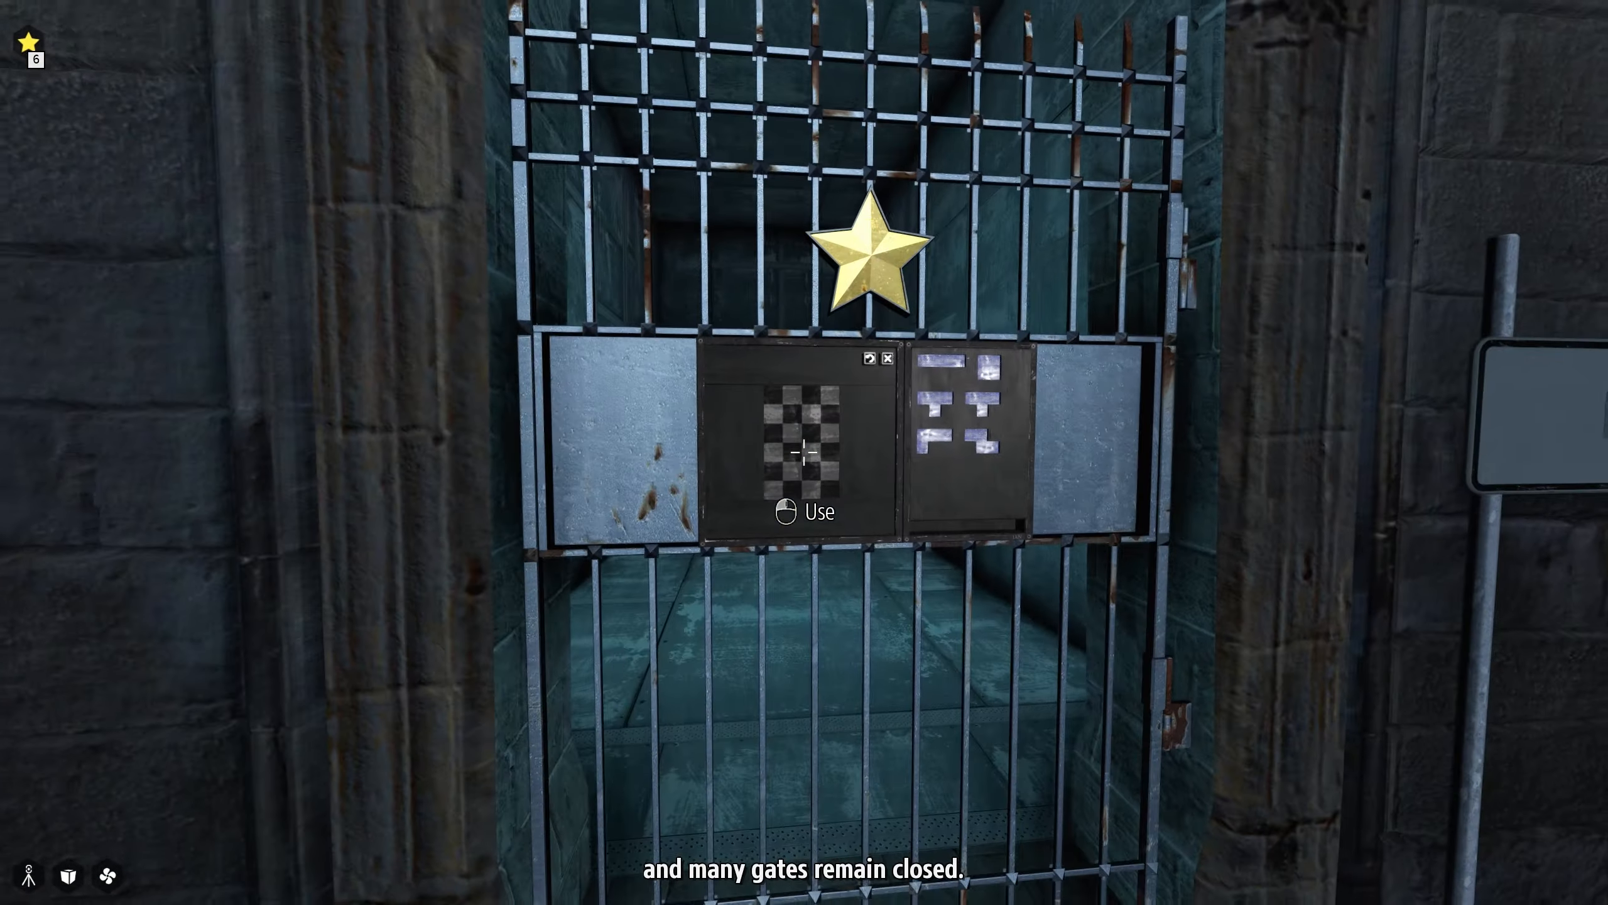
Step: Use the star gate panel and place a yellow tetromino onto its board
{"action": "left_click", "coordinate": [813, 512]}
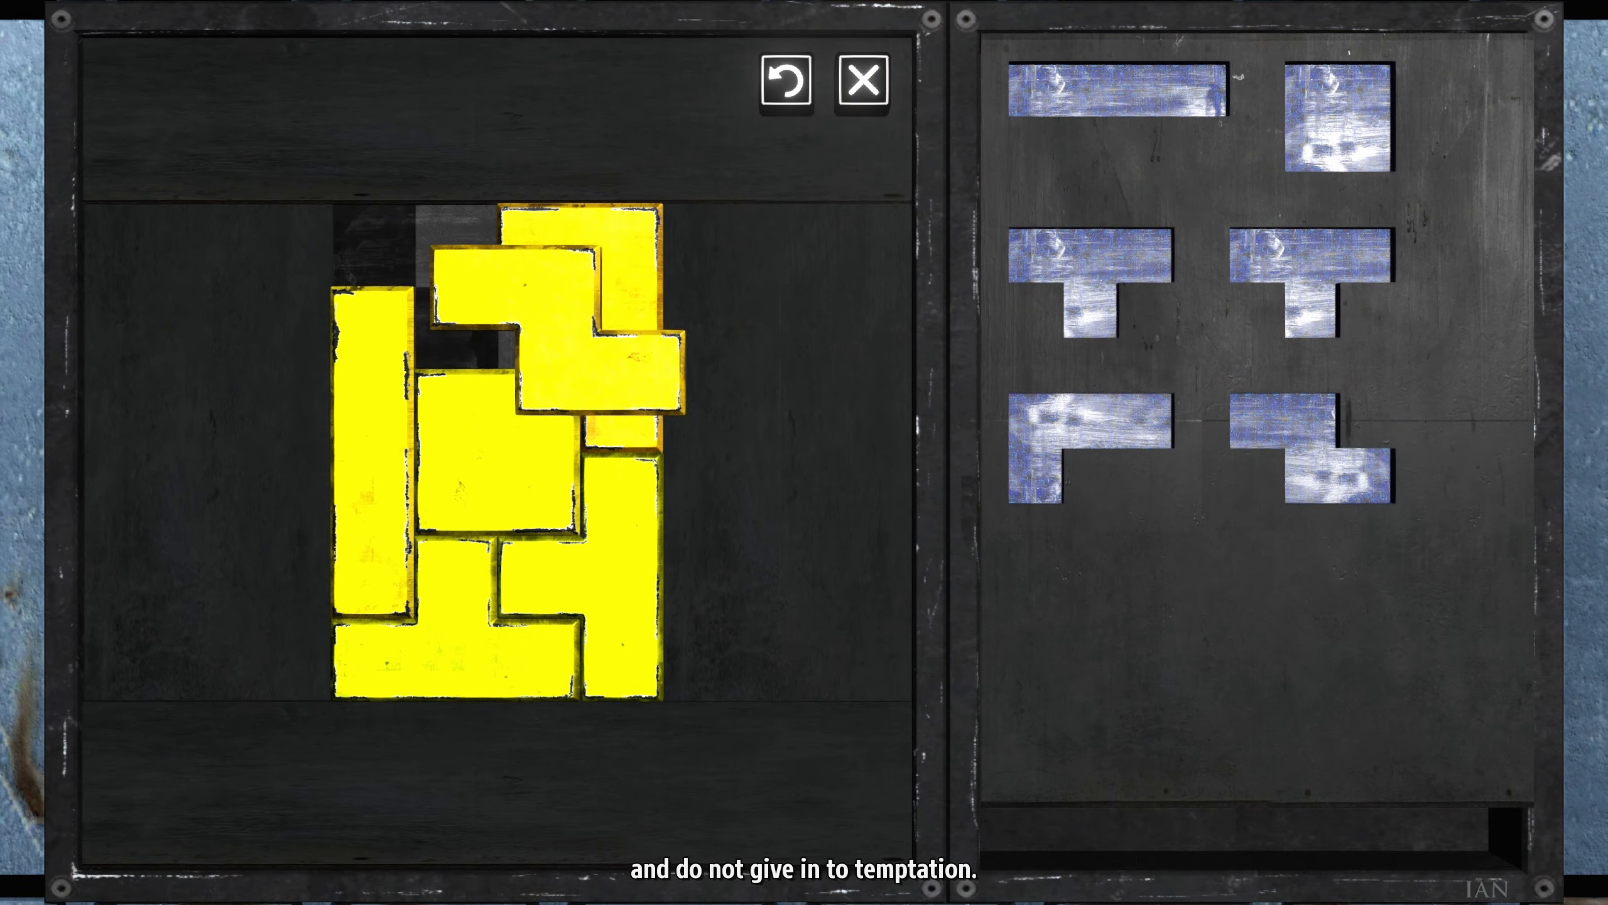
{"action": "left_click", "coordinate": [861, 81]}
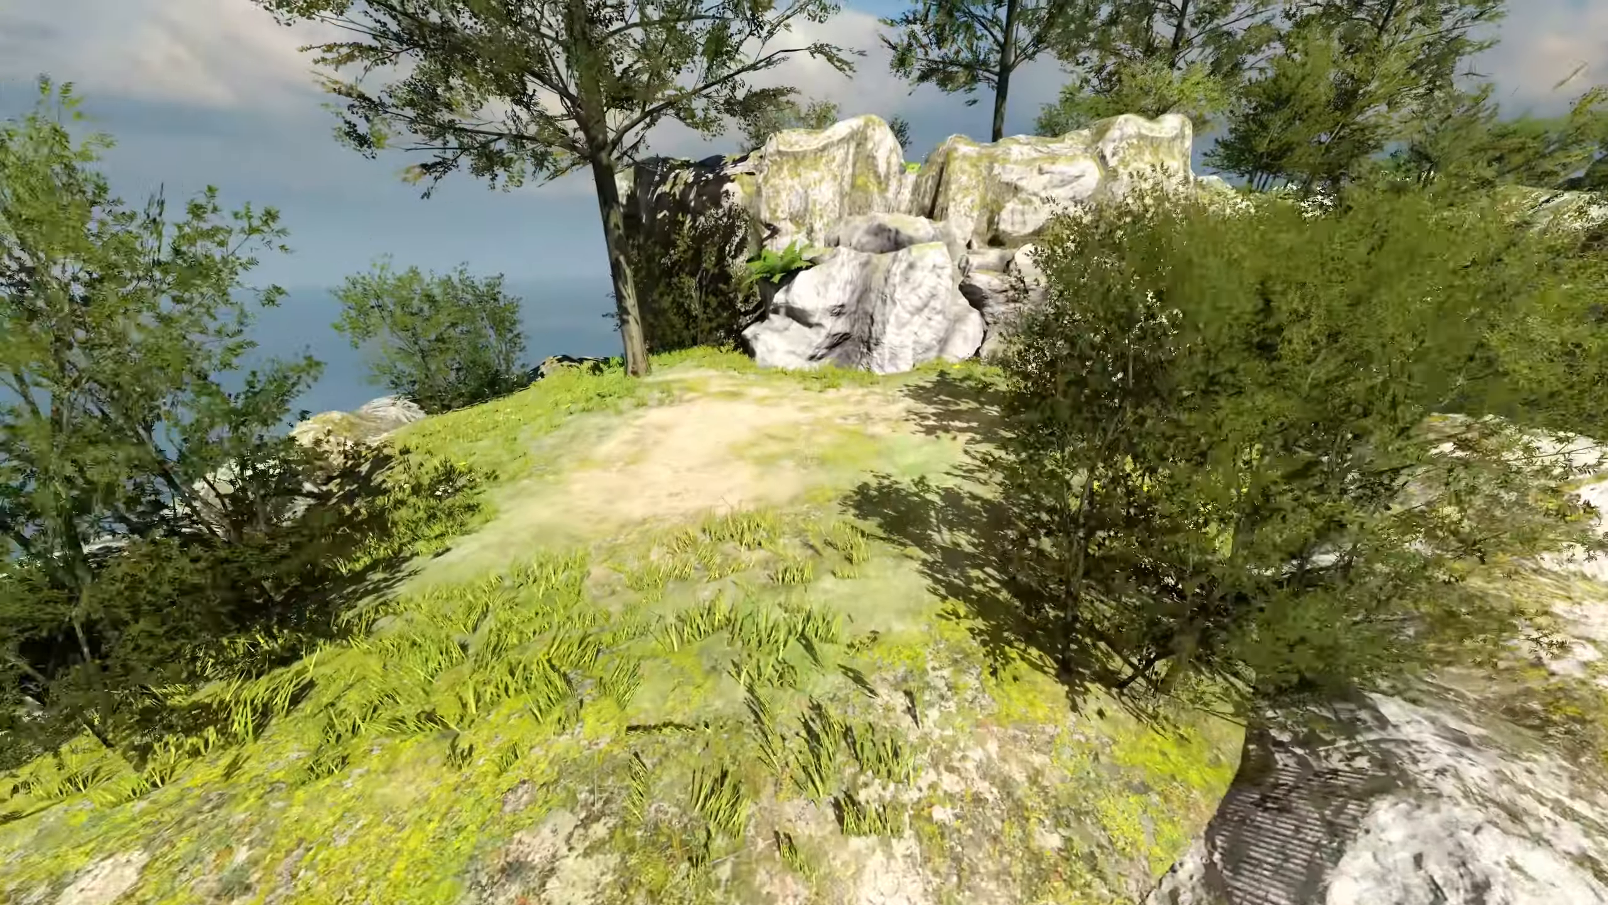
{"action": "mouse_move", "coordinate": [804, 452]}
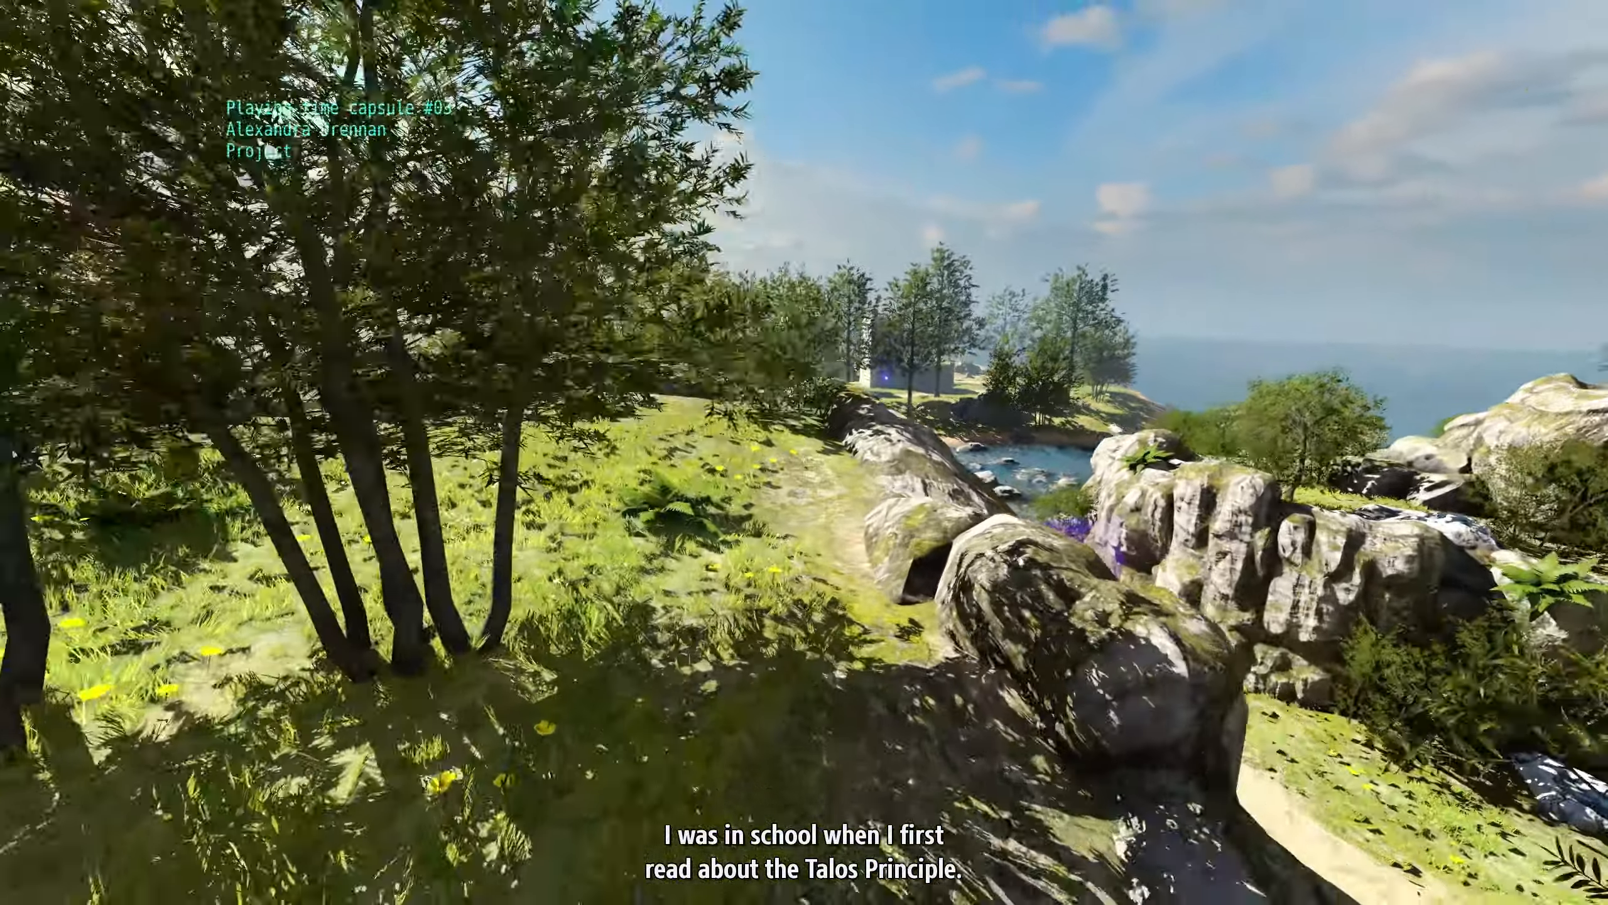
{"action": "mouse_move", "coordinate": [804, 452]}
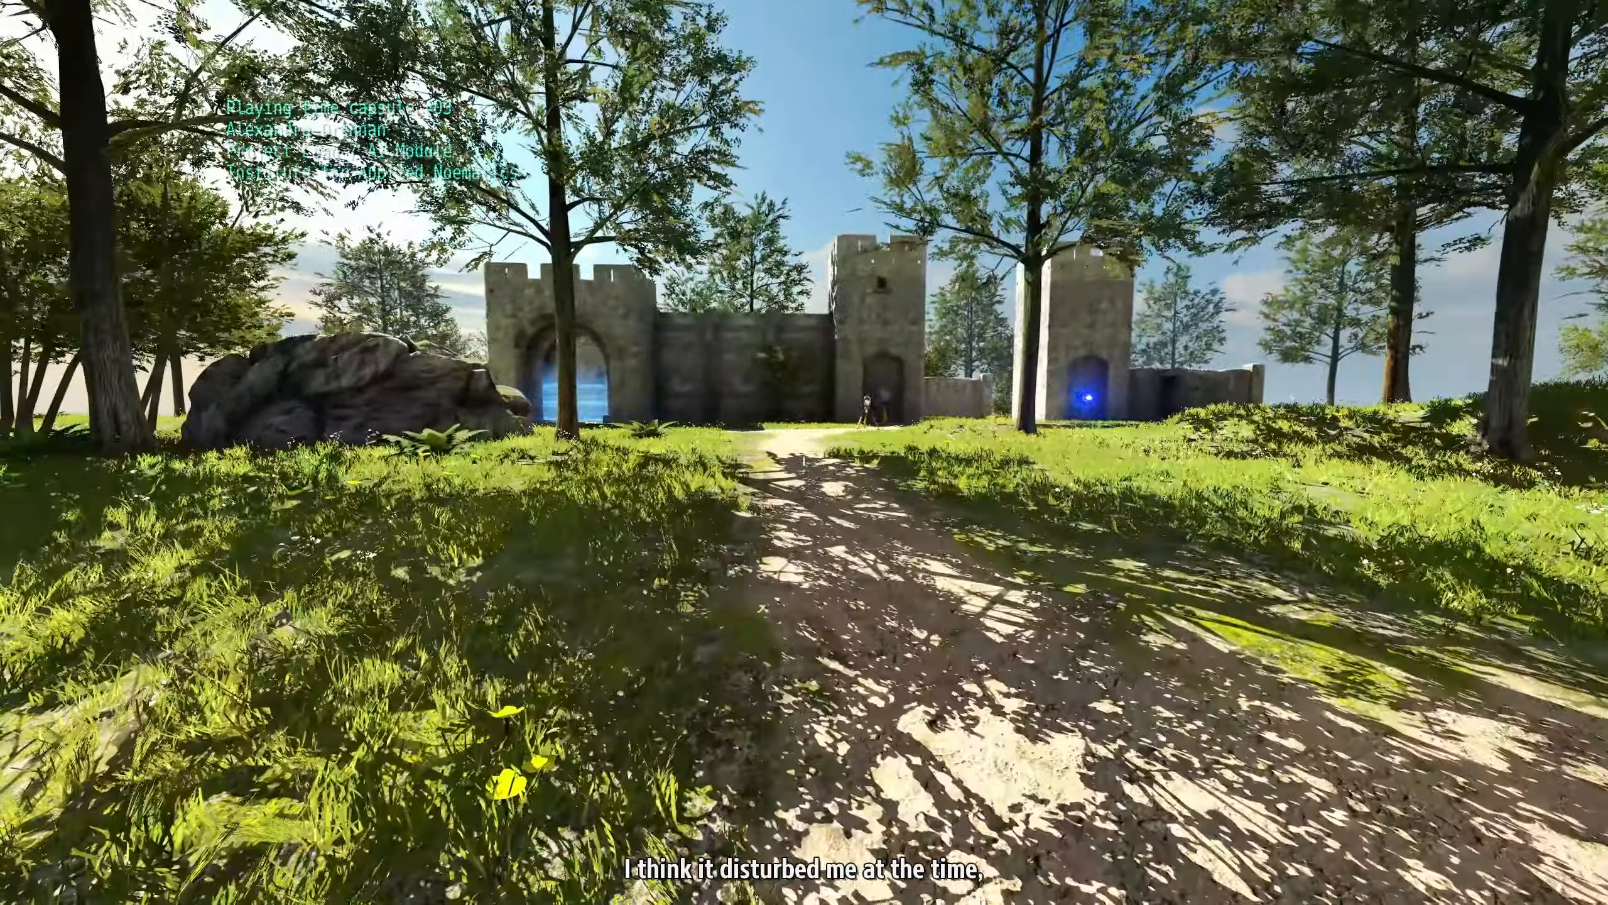
Step: Walk over the rocky hilltop toward the castle walls with blue portals
{"action": "key", "text": "w"}
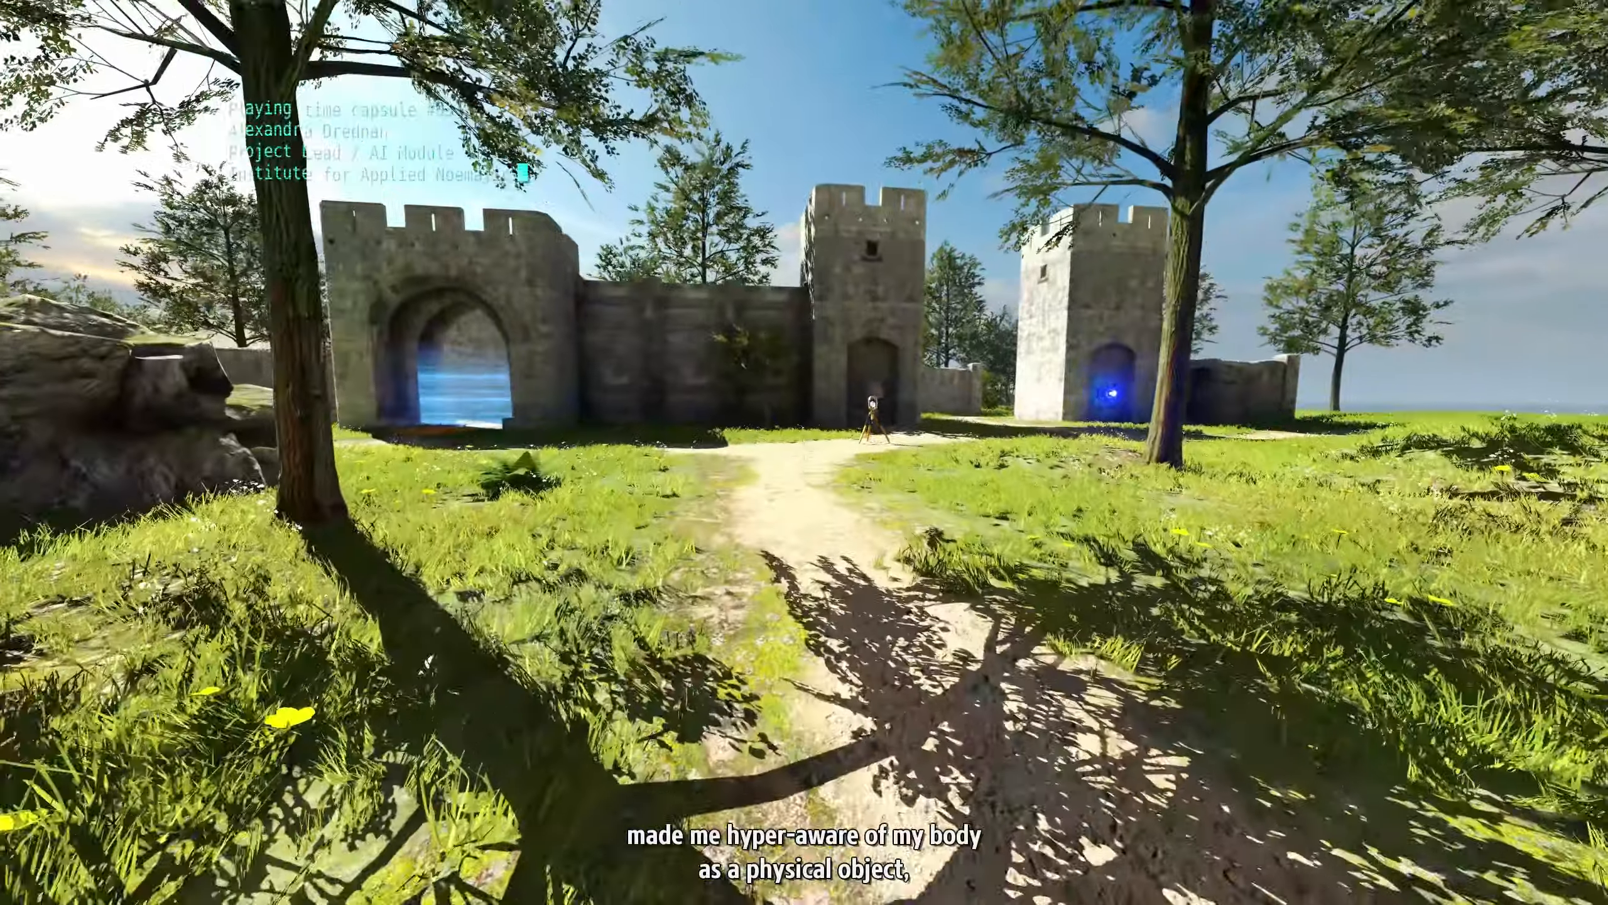